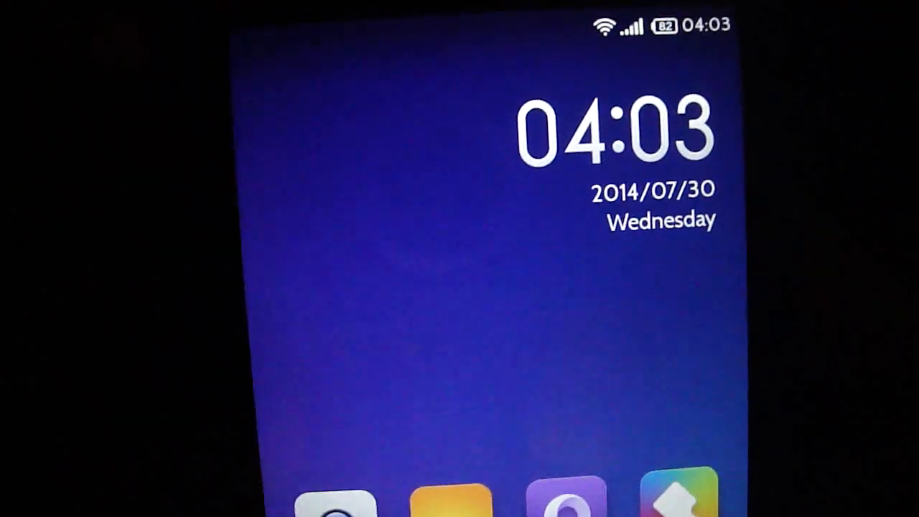
# Swipe from the clock home screen to the app page and launch Security
pyautogui.scroll(3)
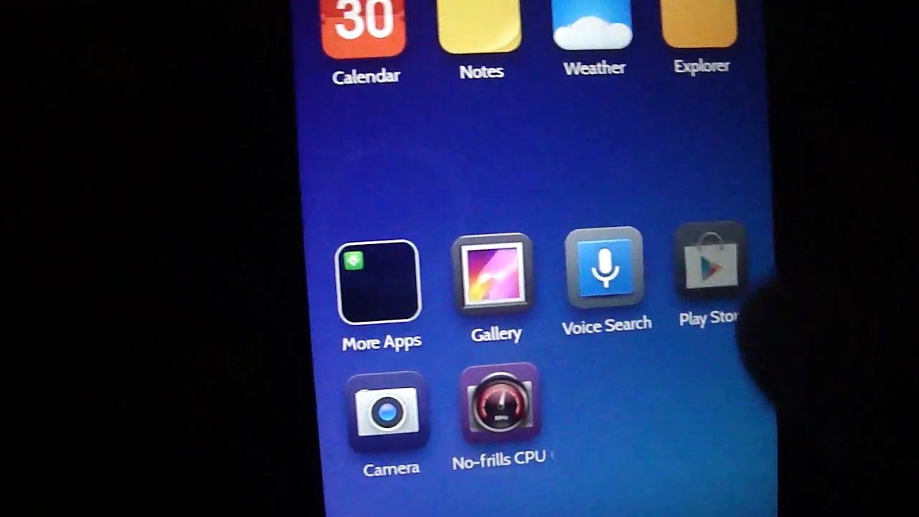
pyautogui.click(709, 272)
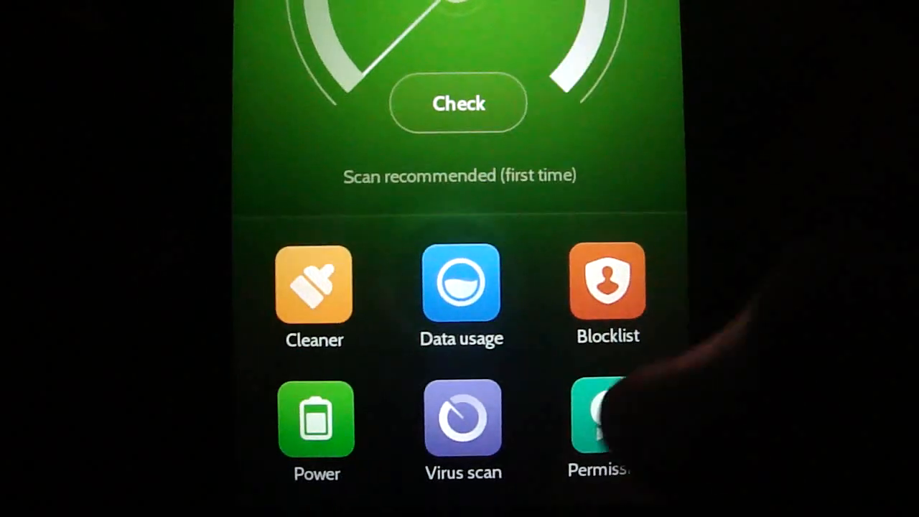
# Open Security's permission settings and verify Root permission is switched on
pyautogui.click(600, 416)
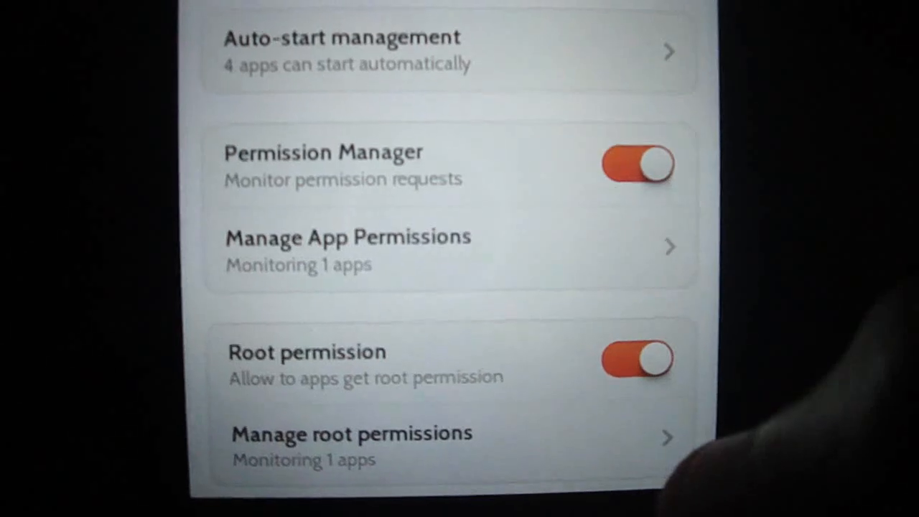
pyautogui.scroll(3)
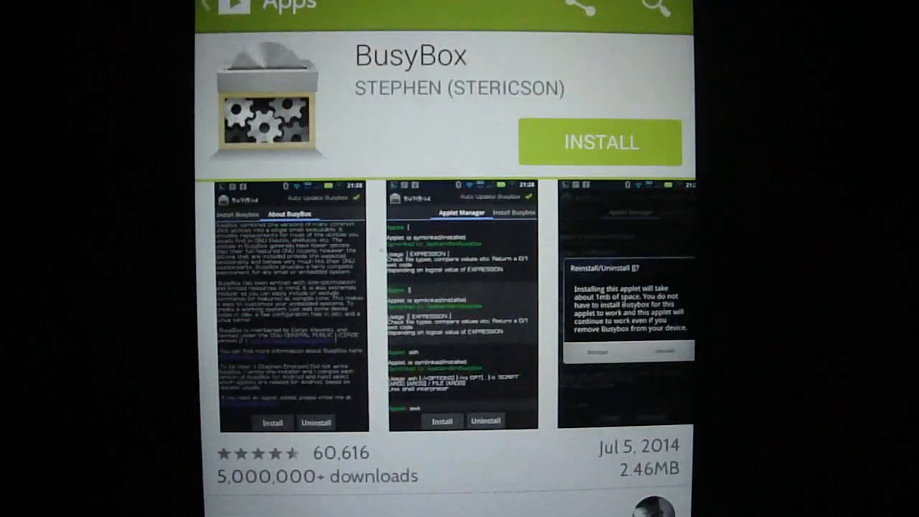
# Install BusyBox from its Google Play Store listing
pyautogui.click(601, 142)
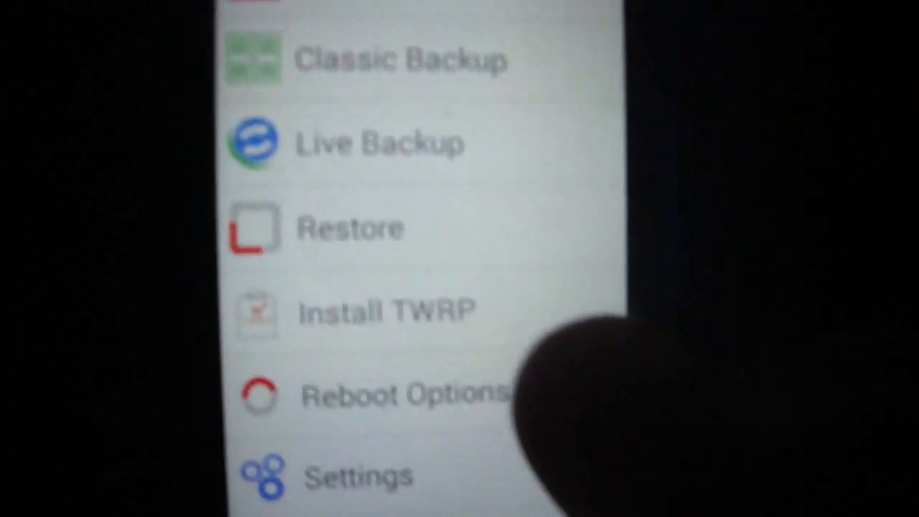
# In TWRP Manager, use Reboot Options to restart into TWRP recovery
pyautogui.click(386, 312)
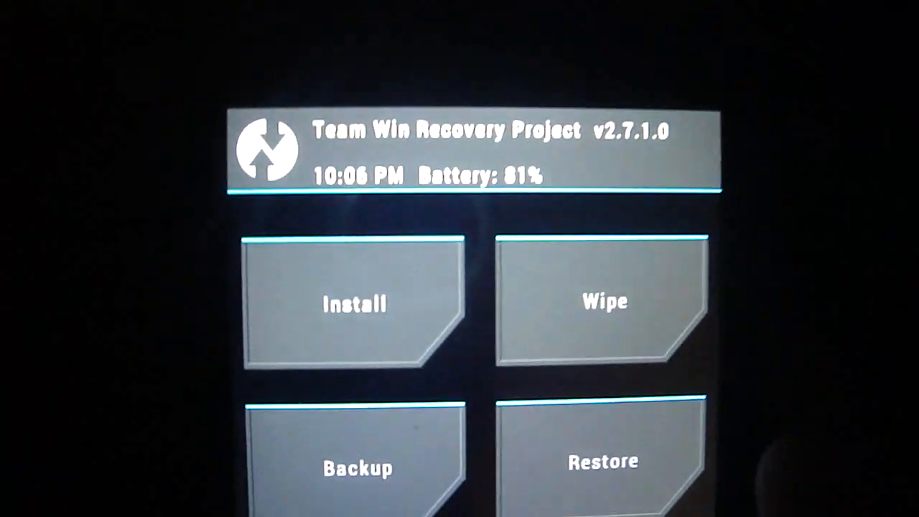
pyautogui.scroll(-3)
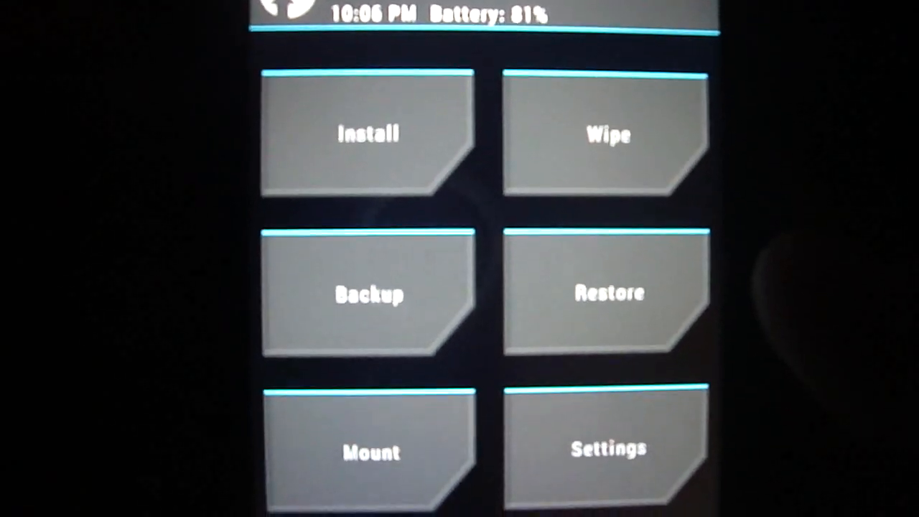
pyautogui.scroll(-3)
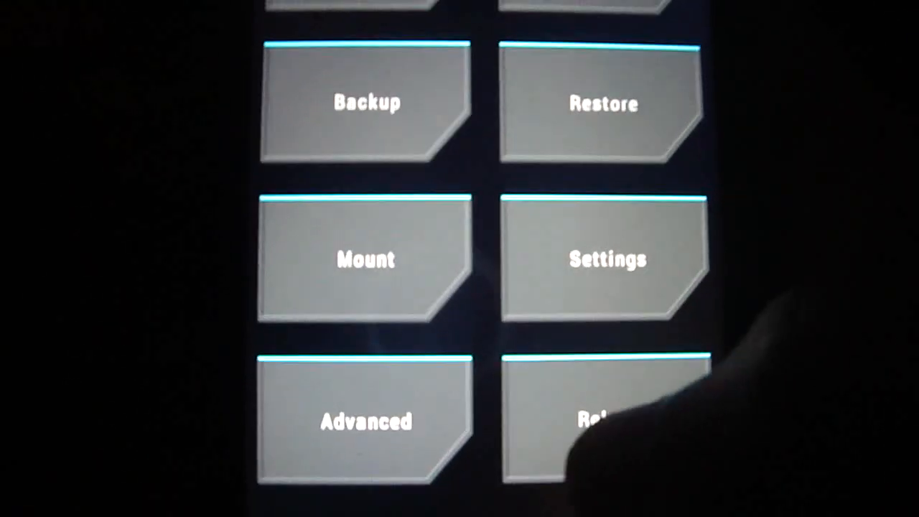